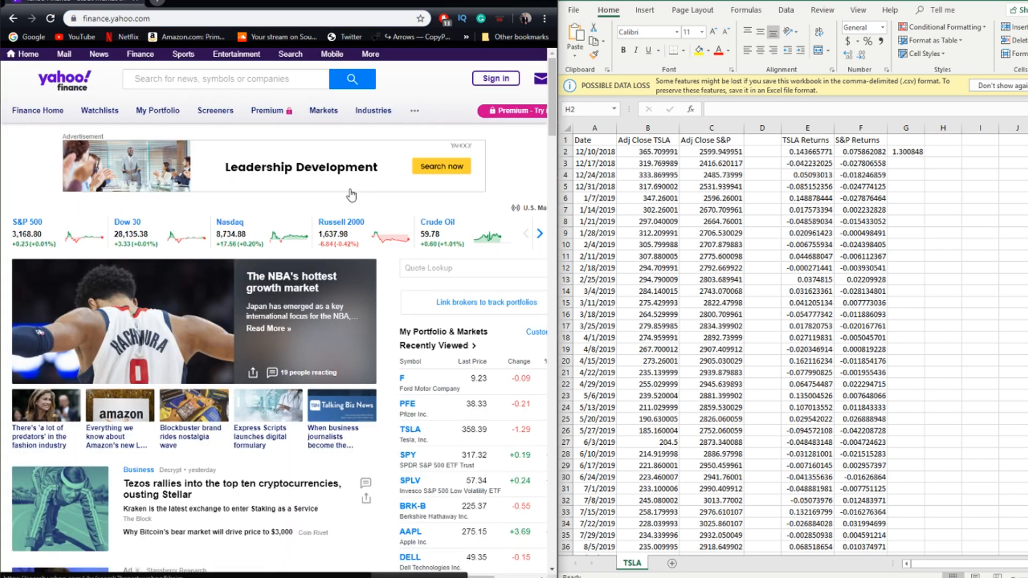
mouse_move(265, 84)
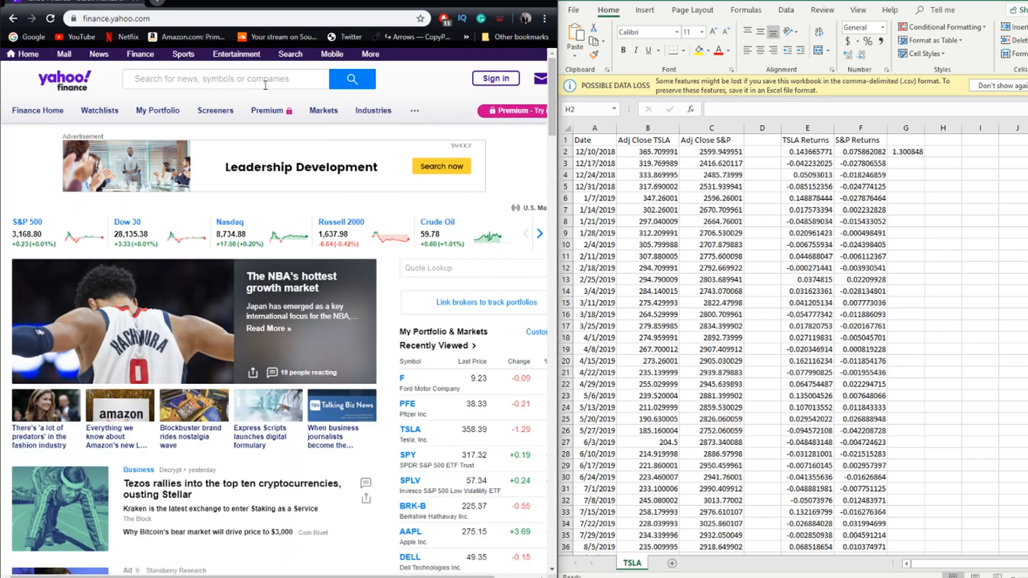
Step: Bring up the Tesla, Inc. (TSLA) quote page from the Yahoo Finance search
click(226, 78)
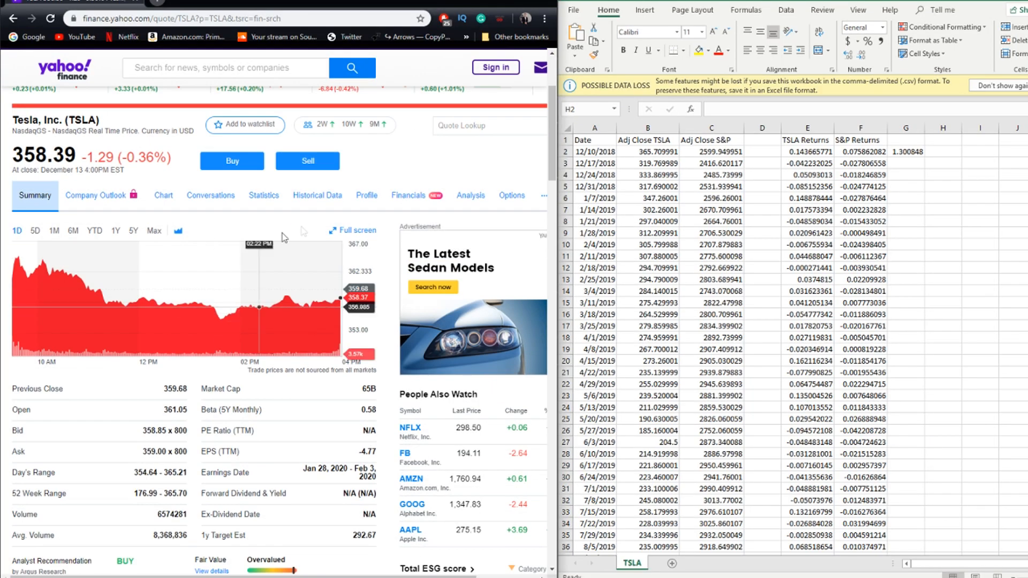
Step: Show TSLA historical data for one year at weekly frequency, Dec 14 2018 to Dec 14 2019
click(317, 195)
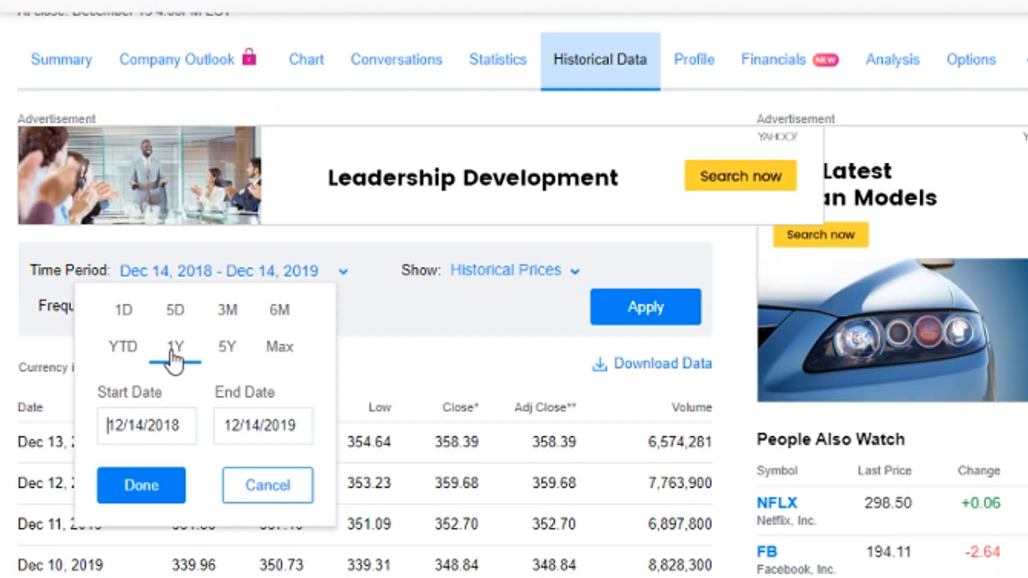
mouse_move(181, 346)
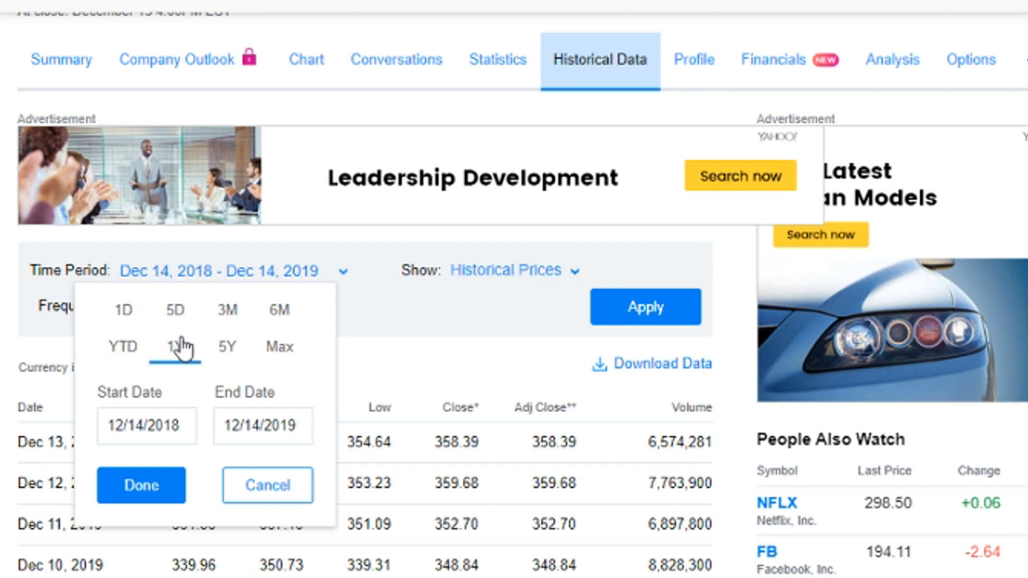
click(140, 486)
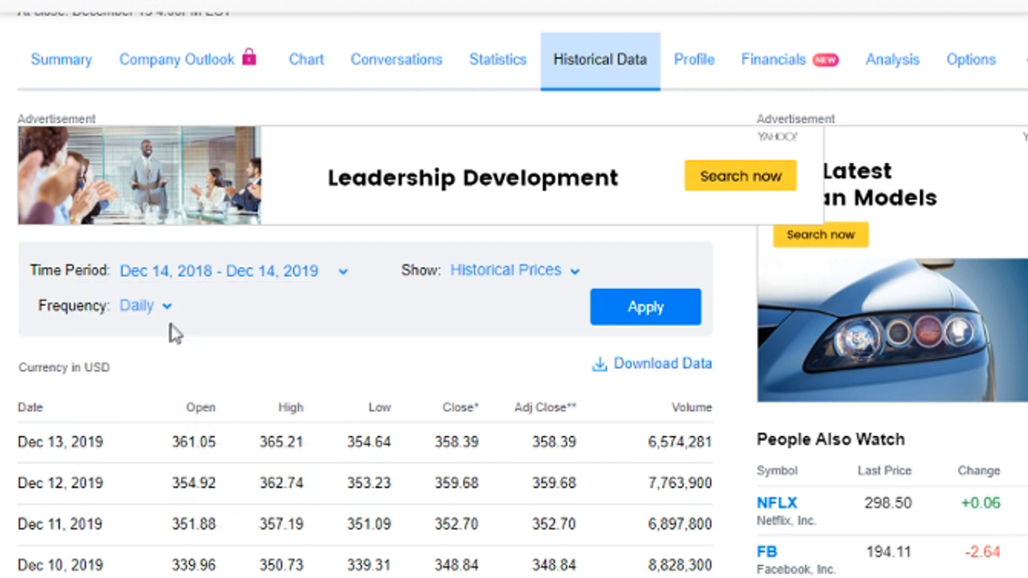
click(140, 305)
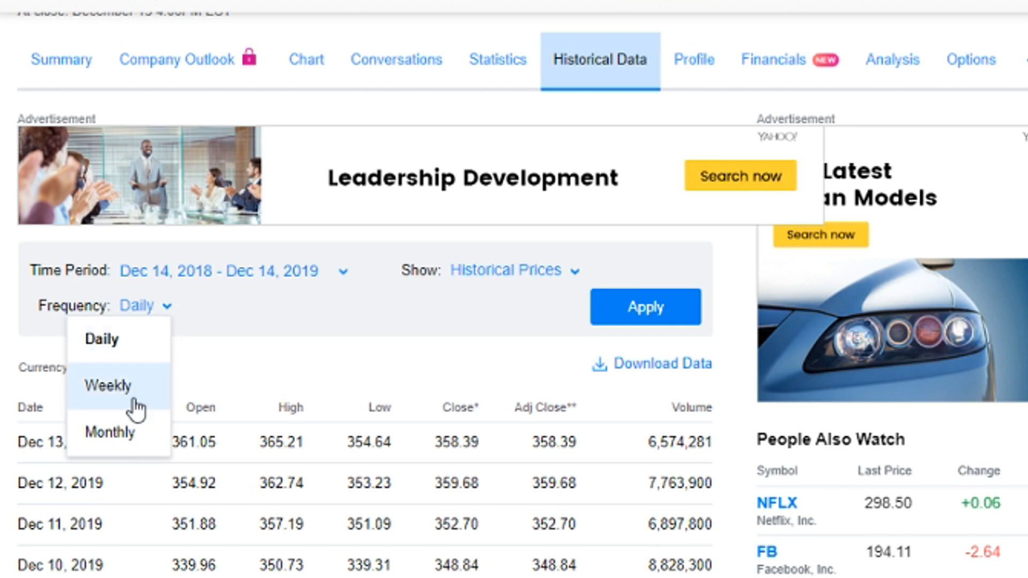
click(107, 386)
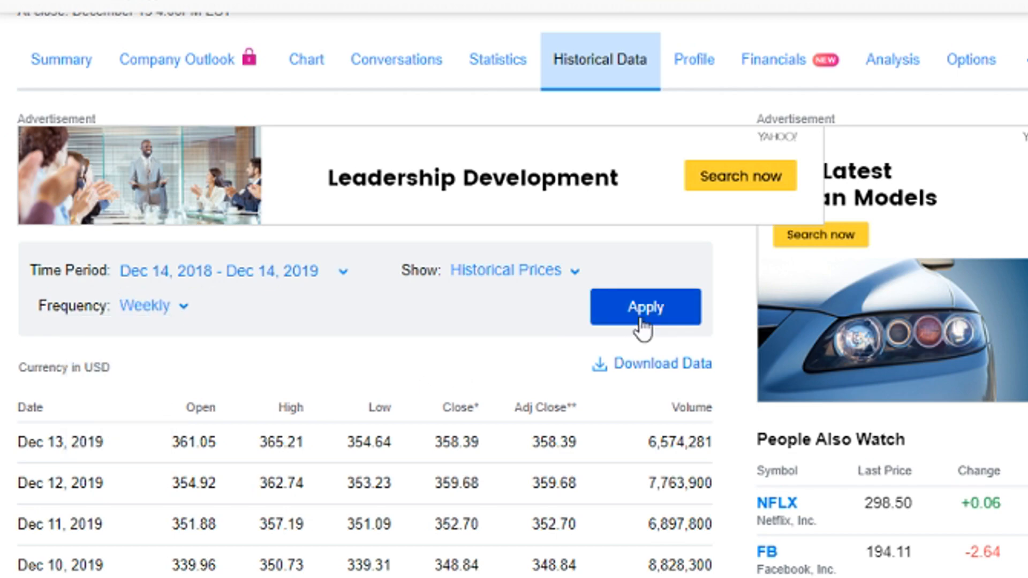
scroll(down, 3)
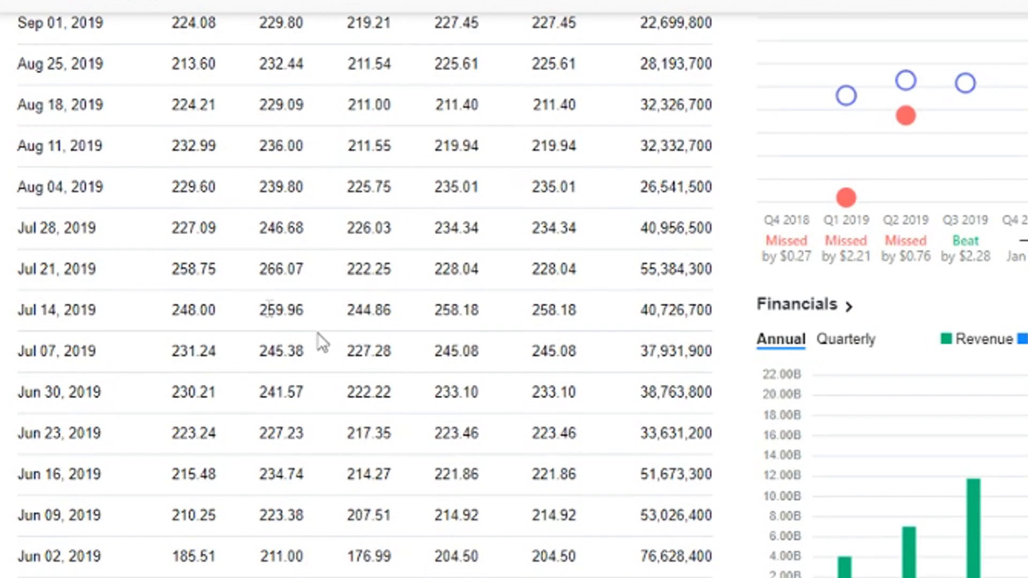
scroll(up, 3)
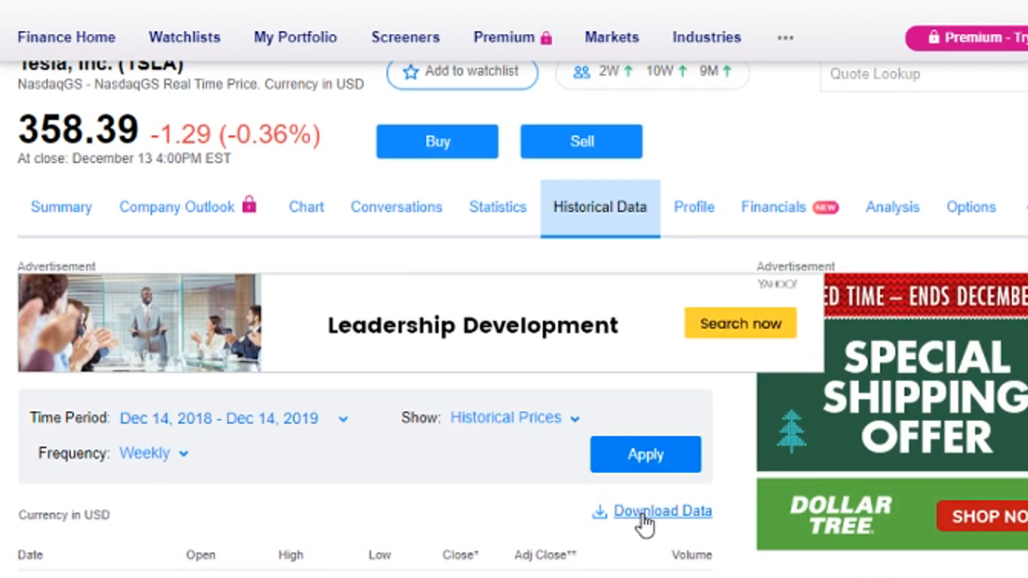
mouse_move(661, 512)
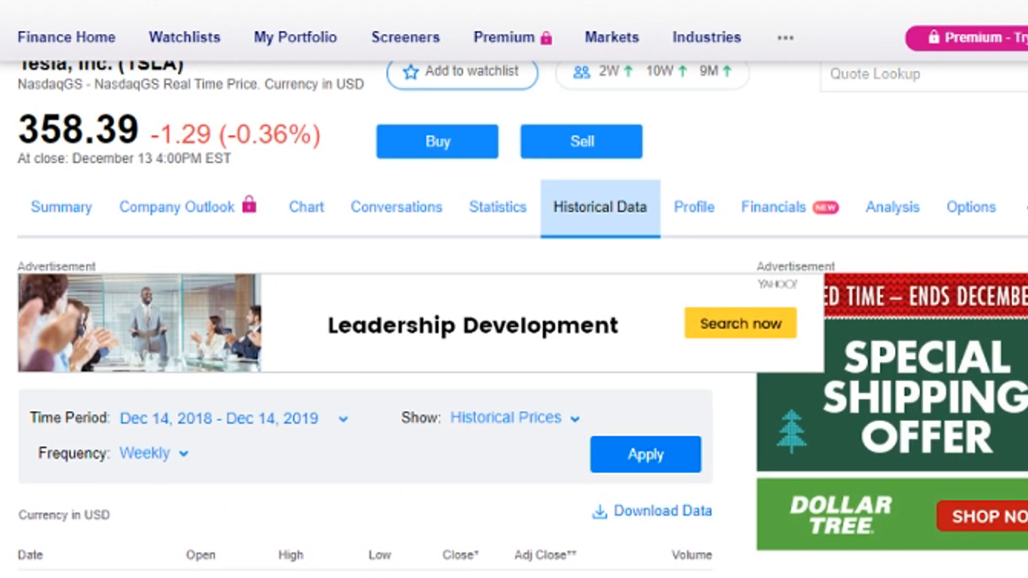
scroll(up, 3)
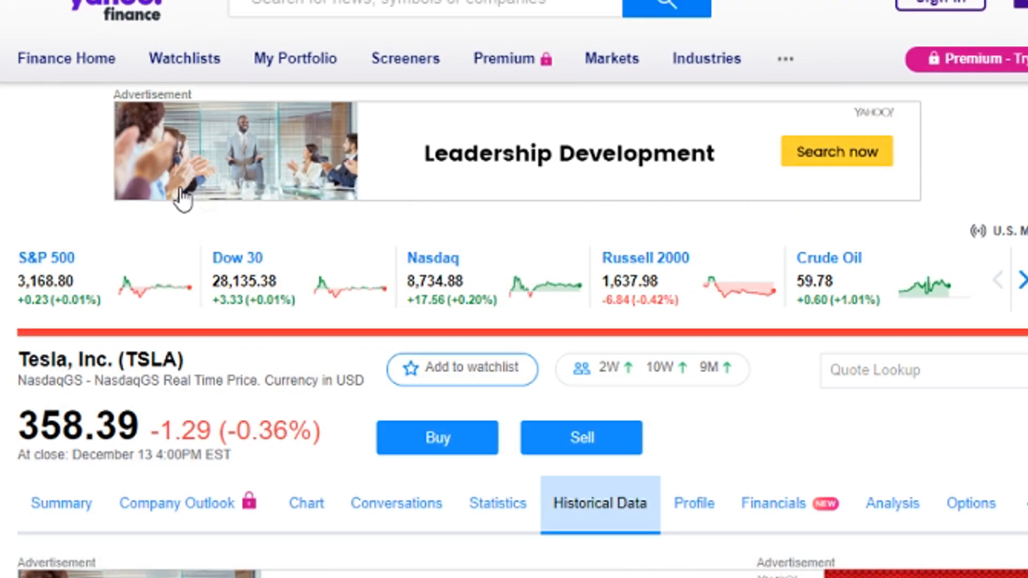
mouse_move(46, 258)
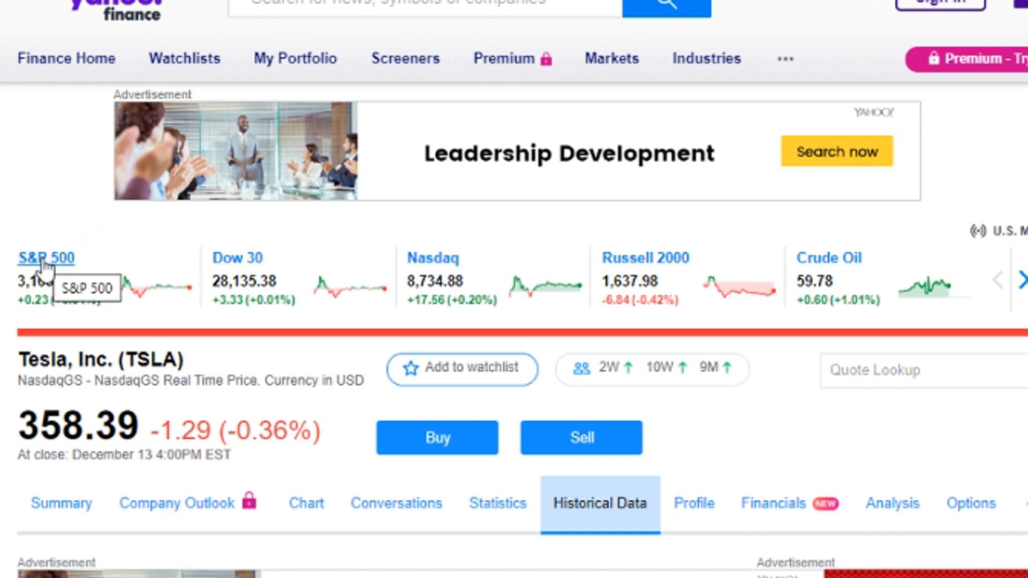
Step: Go to the S&P 500 (^GSPC) page and view its historical price data
click(45, 257)
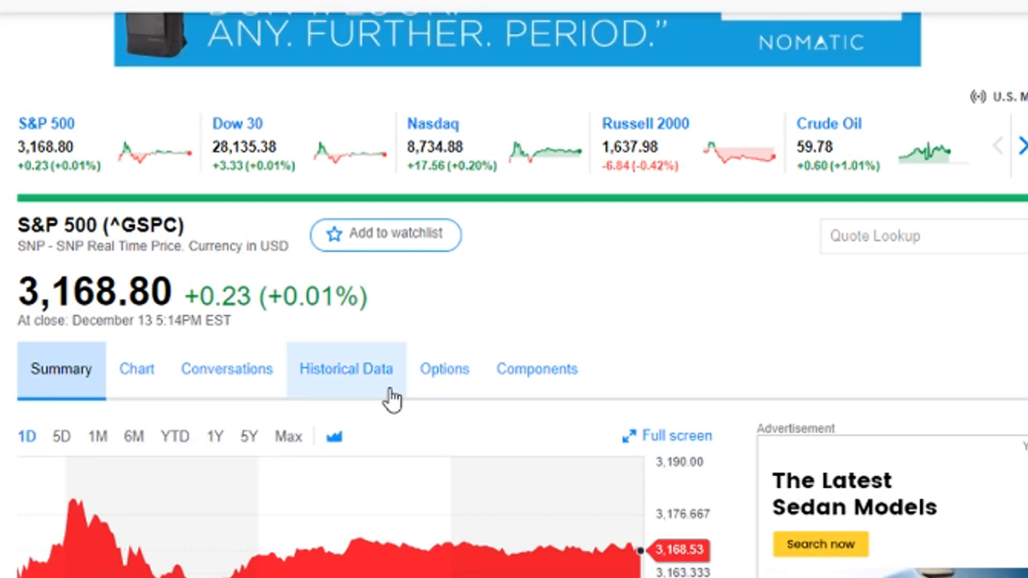
click(346, 368)
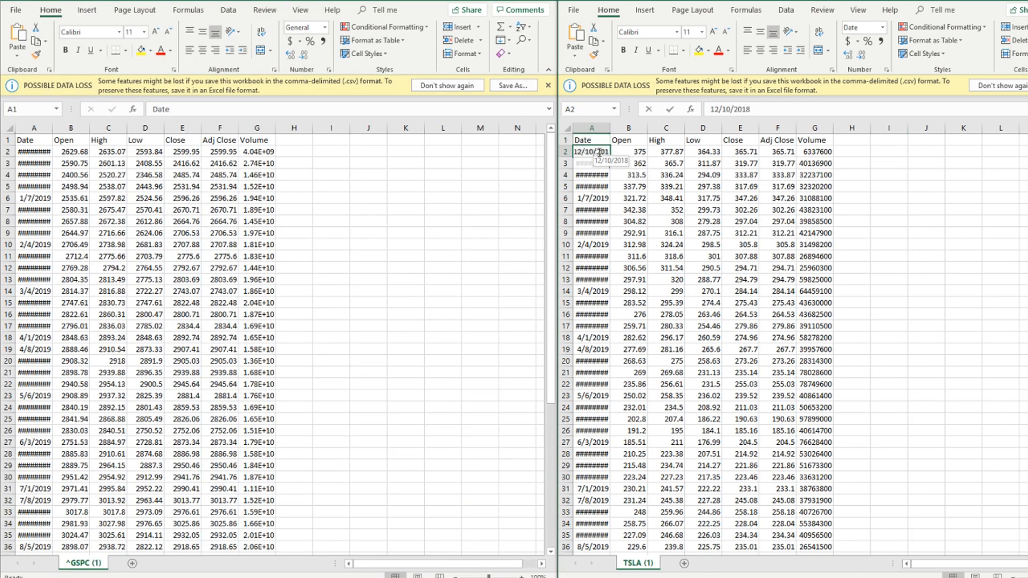
Step: Check the first TSLA date value so the Date columns show full weekly dates
click(665, 198)
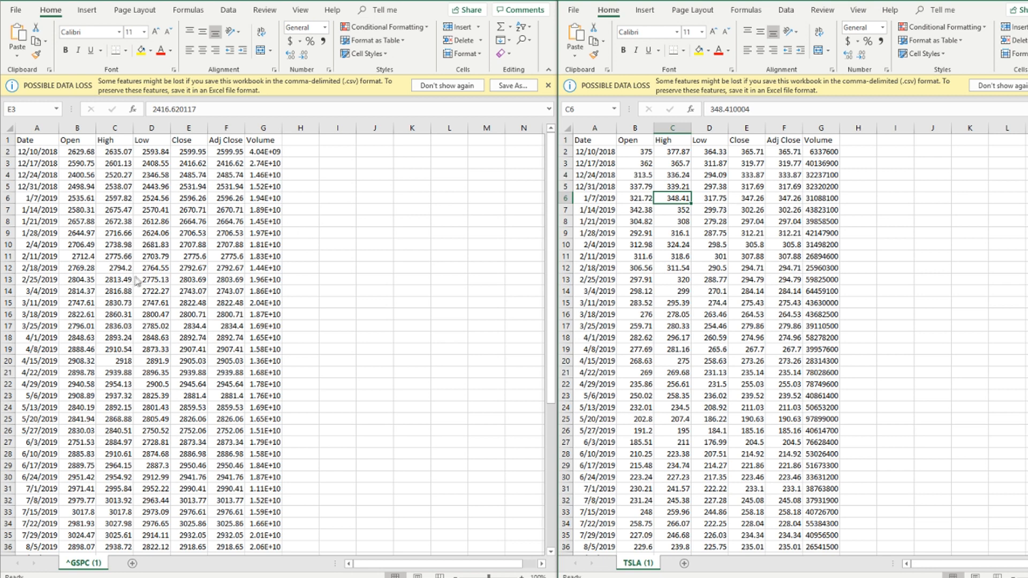
mouse_move(323, 293)
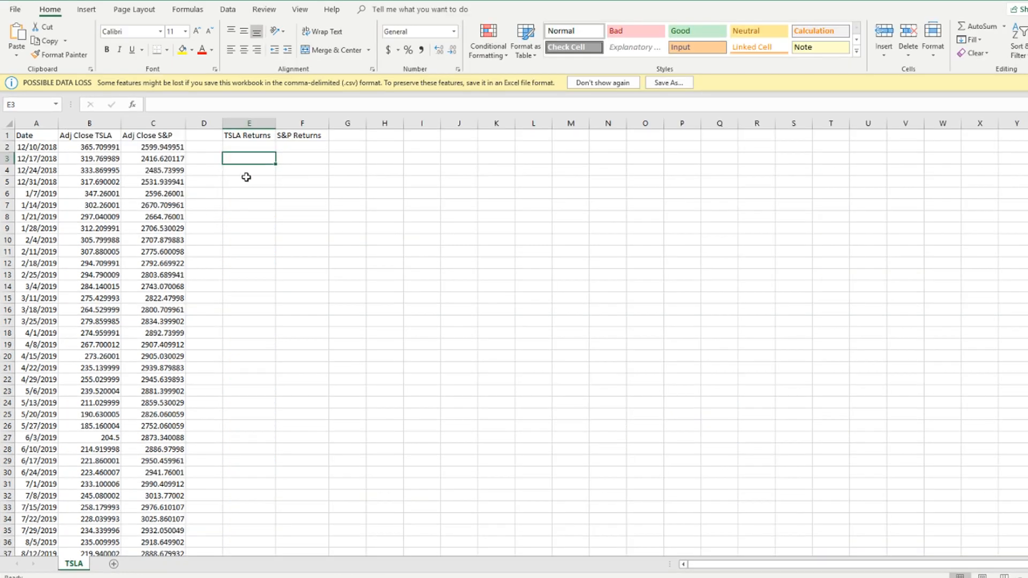
mouse_move(245, 171)
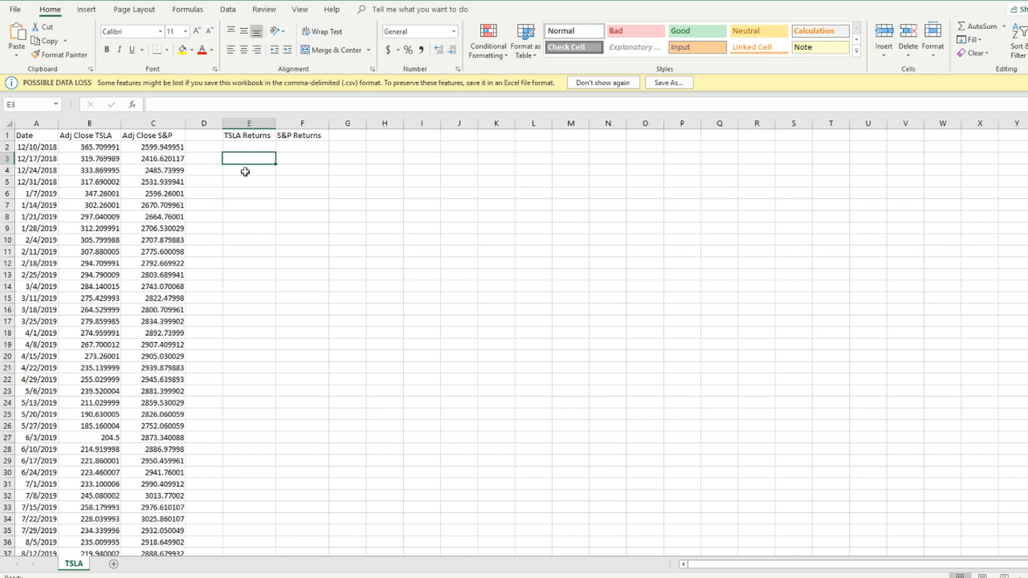
mouse_move(244, 144)
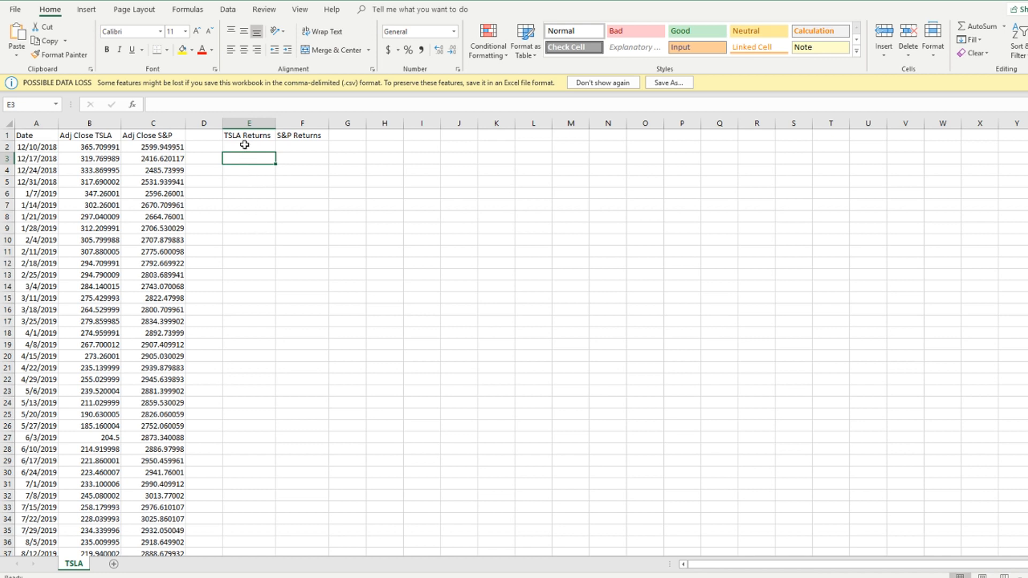
mouse_move(243, 158)
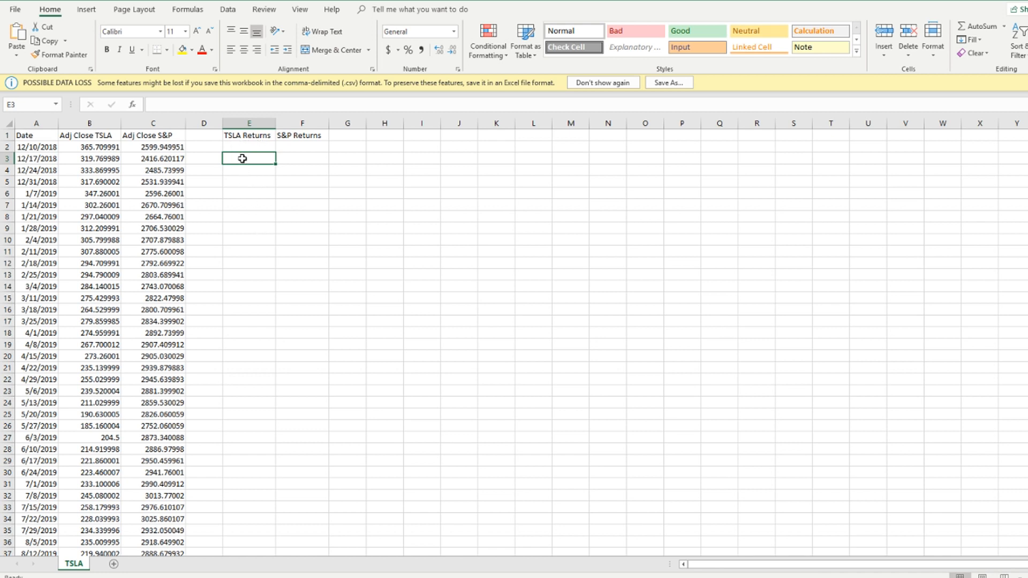
Step: Enter =B2/B3-1 in E2 for the first weekly TSLA return, 0.1437
double_click(249, 159)
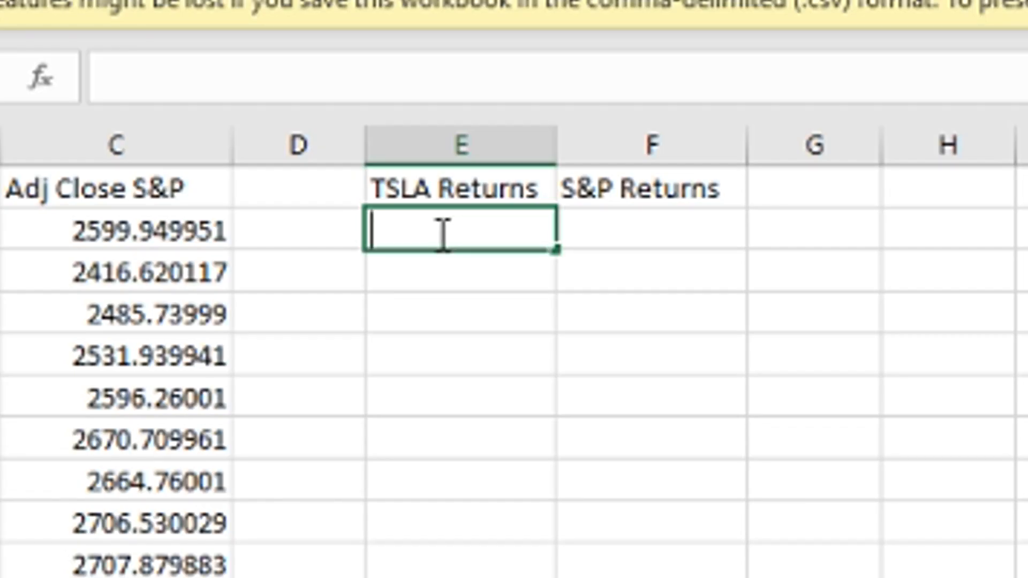
text(=b2)
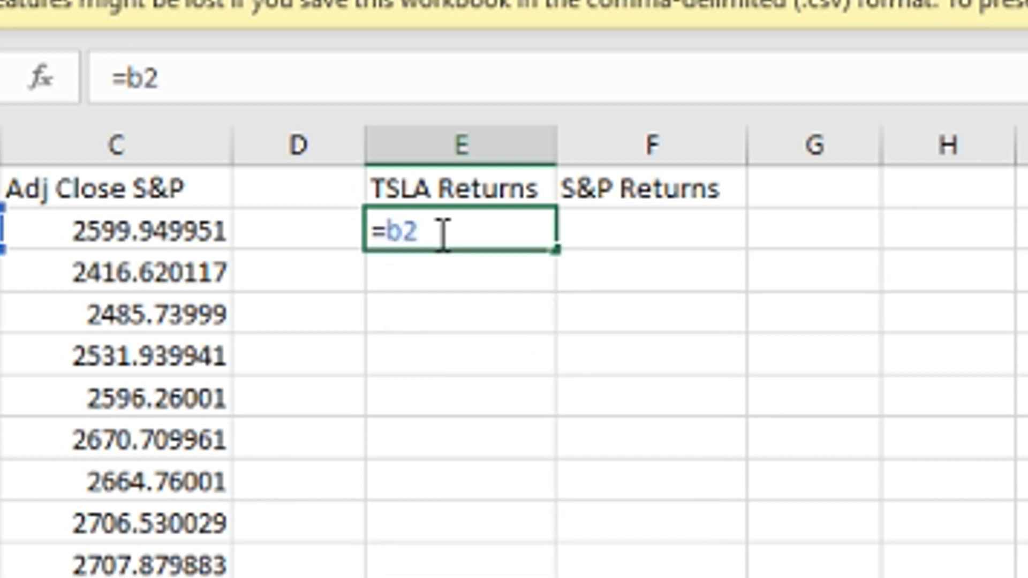
text(/b3)
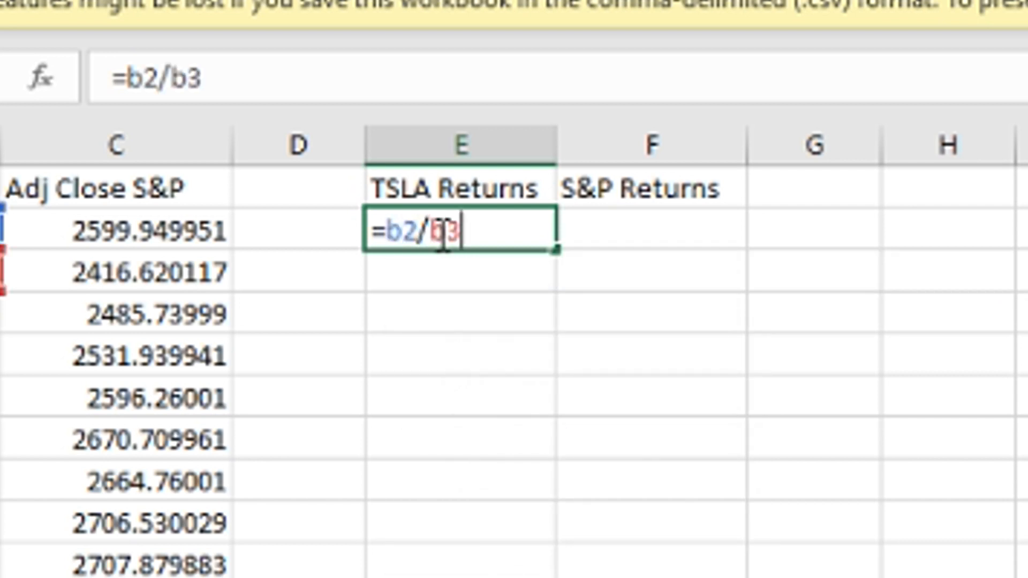
text(-1)
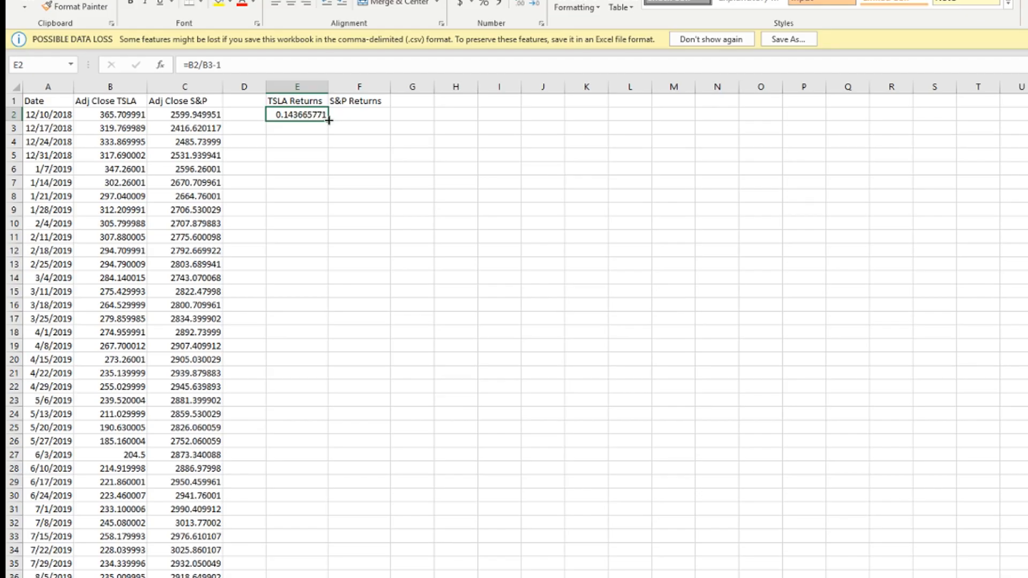
Step: Fill TSLA Returns down the data and check the =C2/C3-1 S&P return formula in F2
scroll(down, 3)
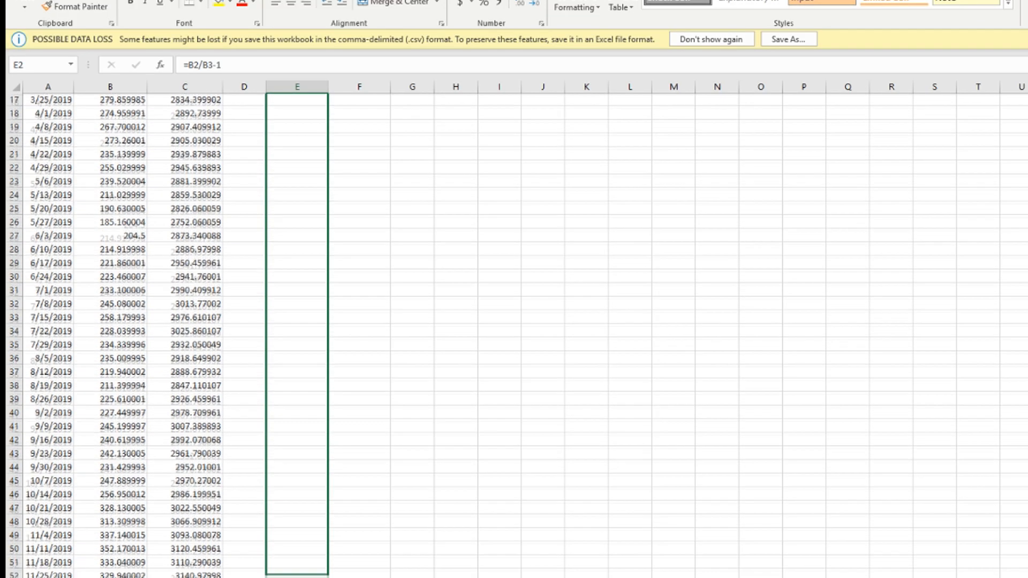
scroll(down, 3)
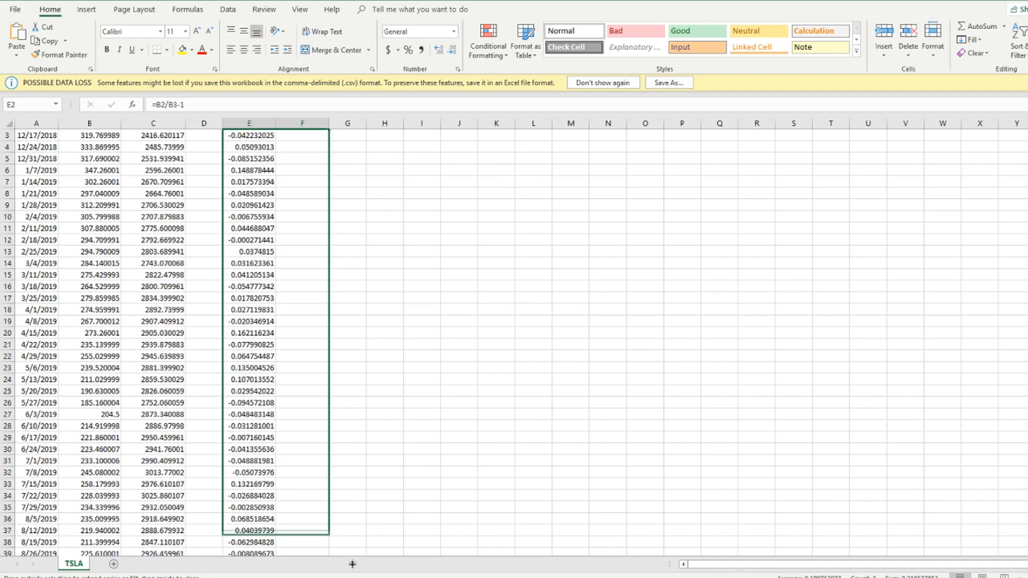
scroll(down, 3)
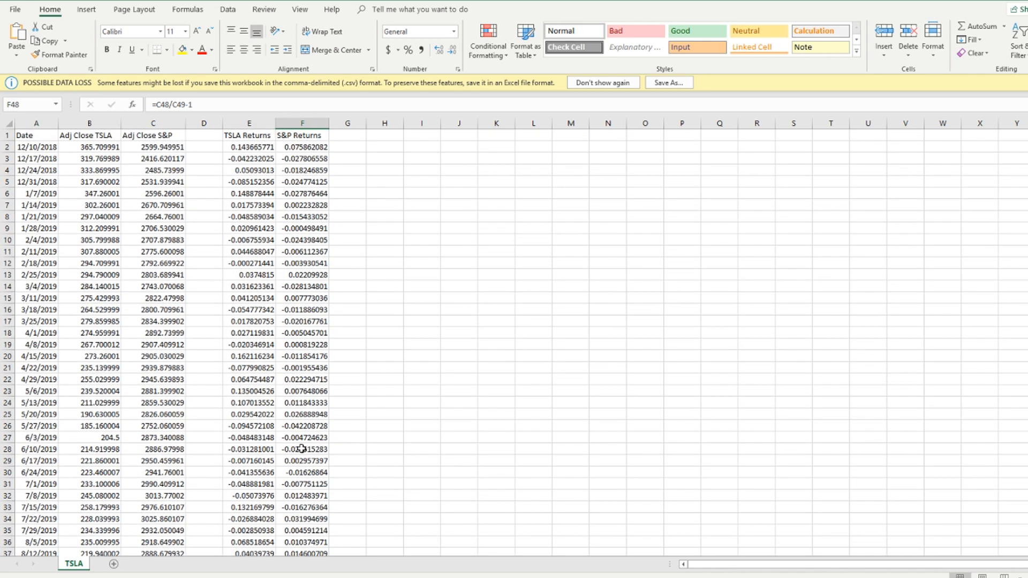
click(302, 146)
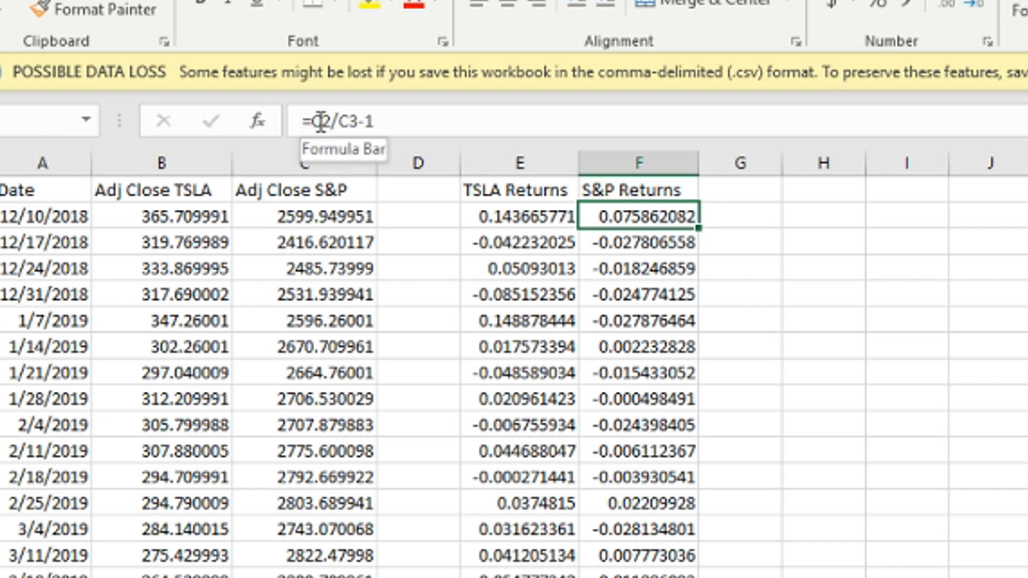
mouse_move(531, 213)
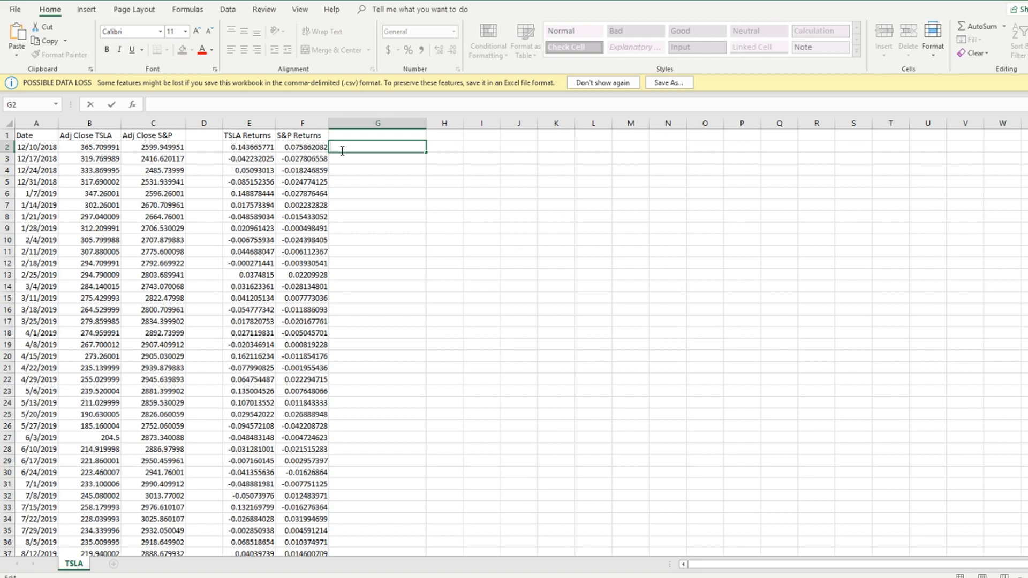
Step: Enter =SLOPE(E2:E54, F2:F54) in G2, giving a TSLA beta of 1.300848399
text(=)
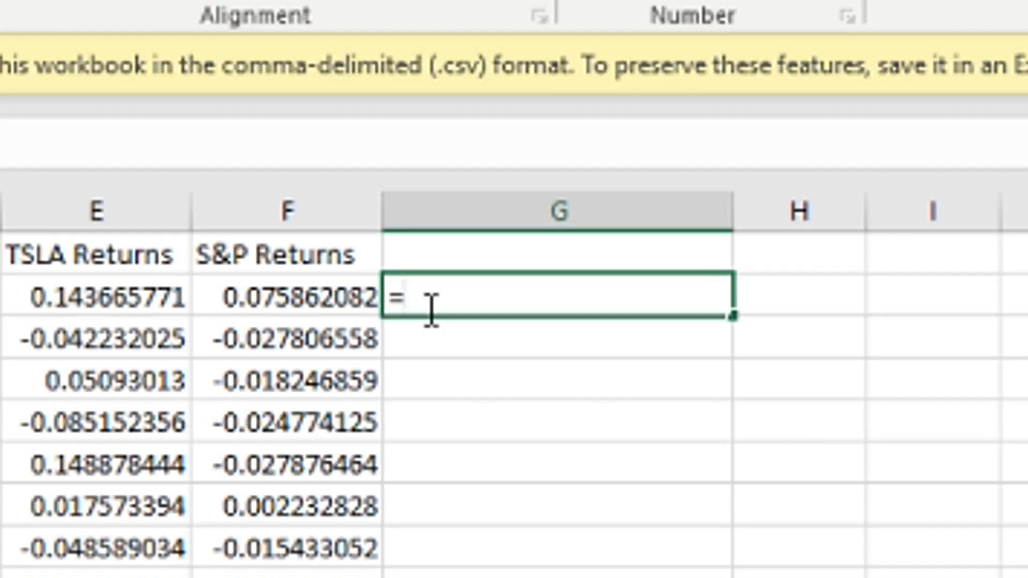
text(slope()
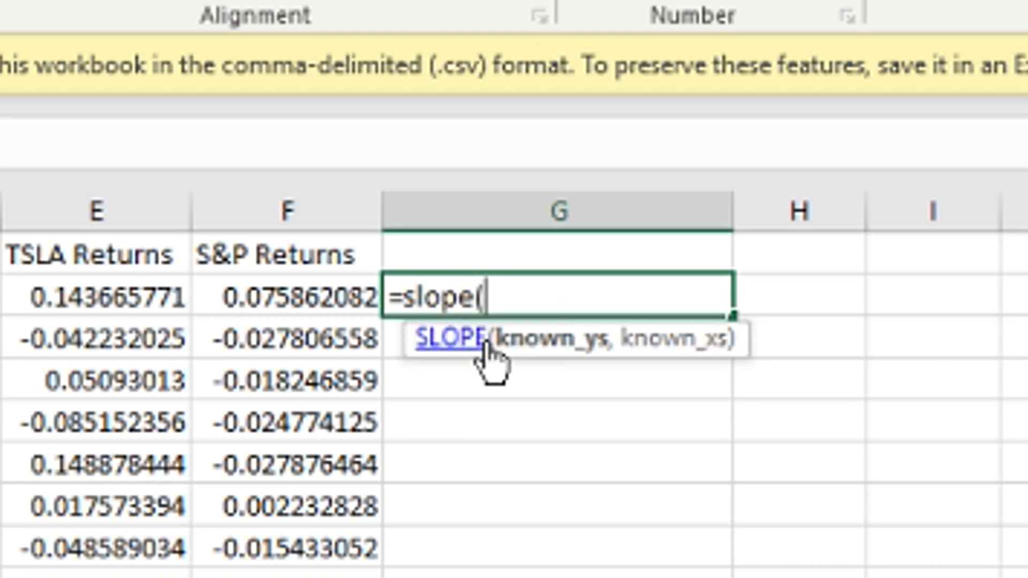
mouse_move(578, 367)
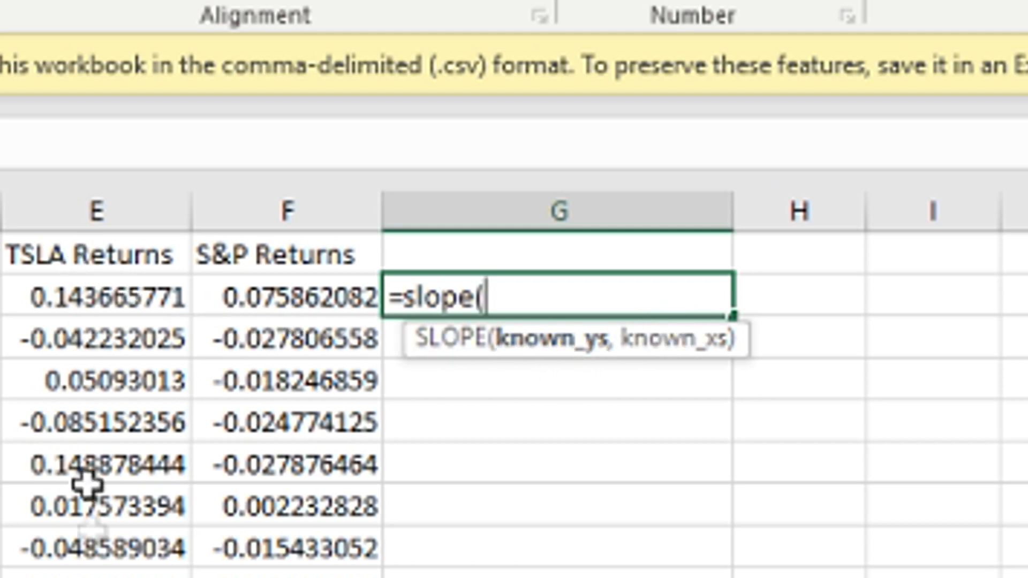
mouse_move(663, 349)
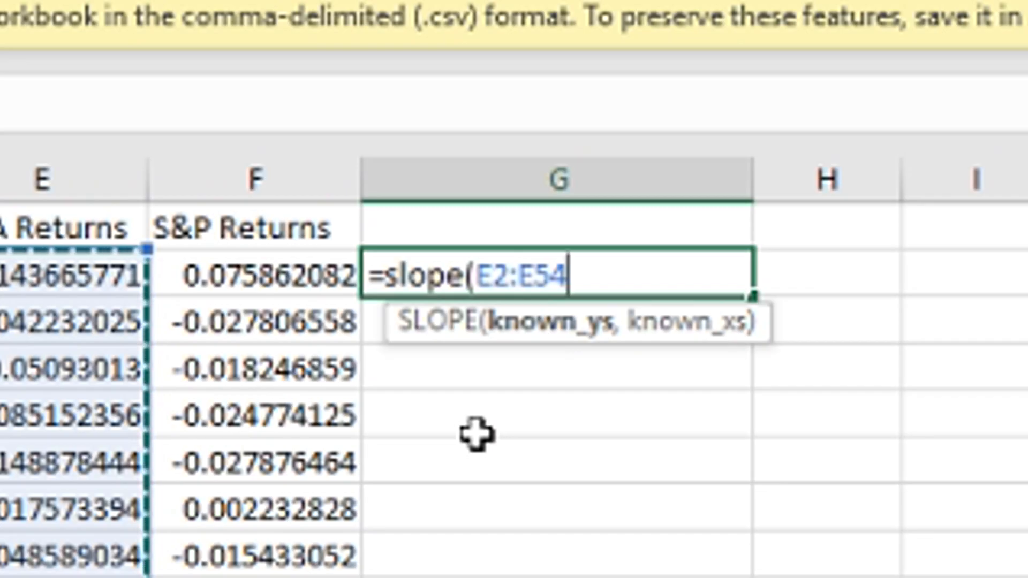
text(, F2:F54))
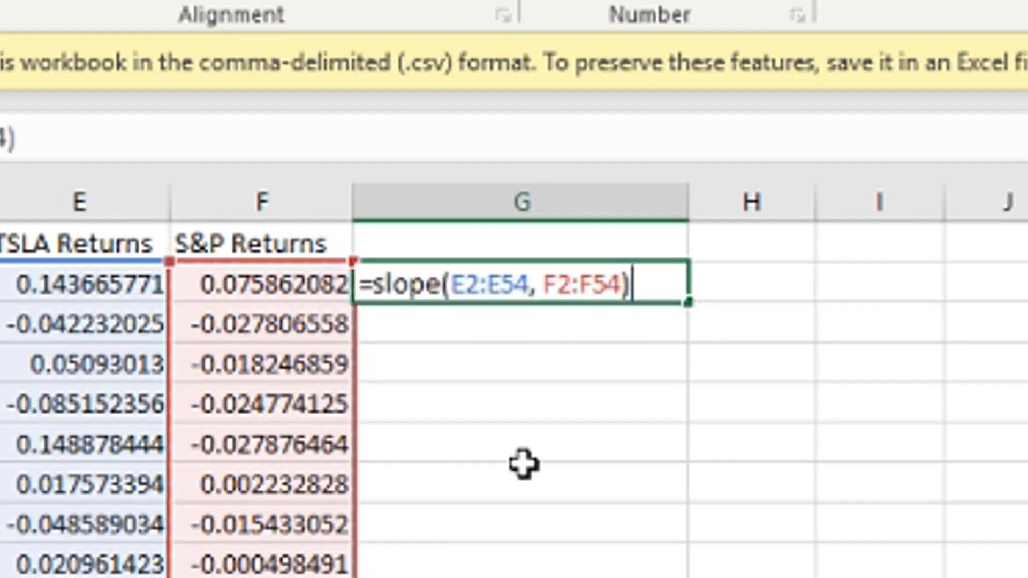
key(Return)
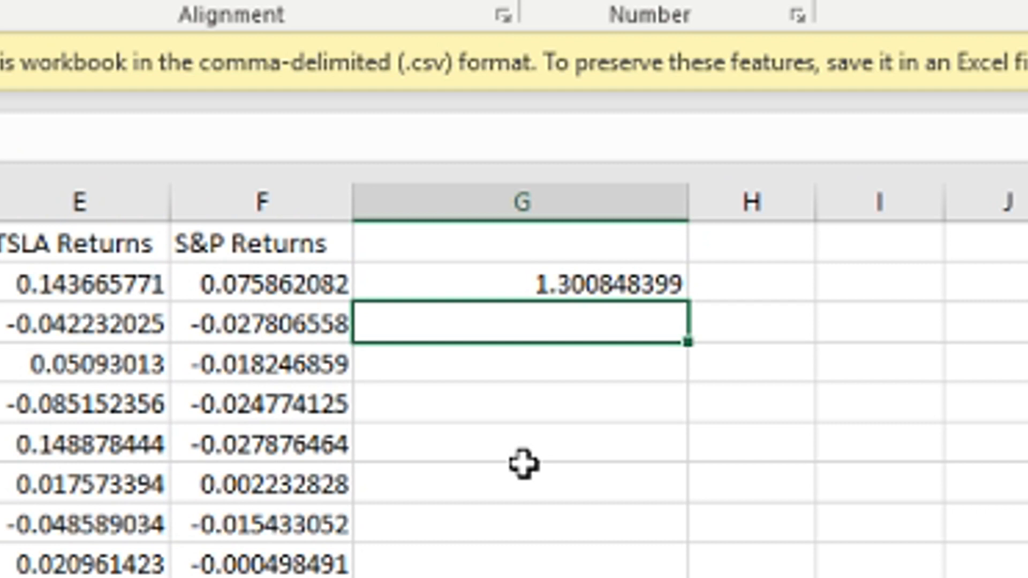
mouse_move(509, 465)
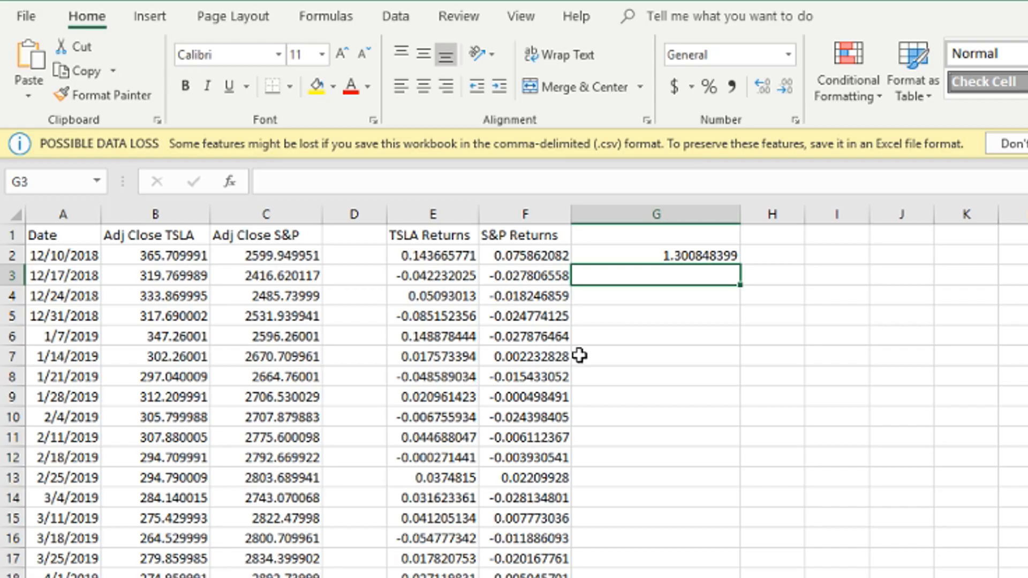
mouse_move(197, 255)
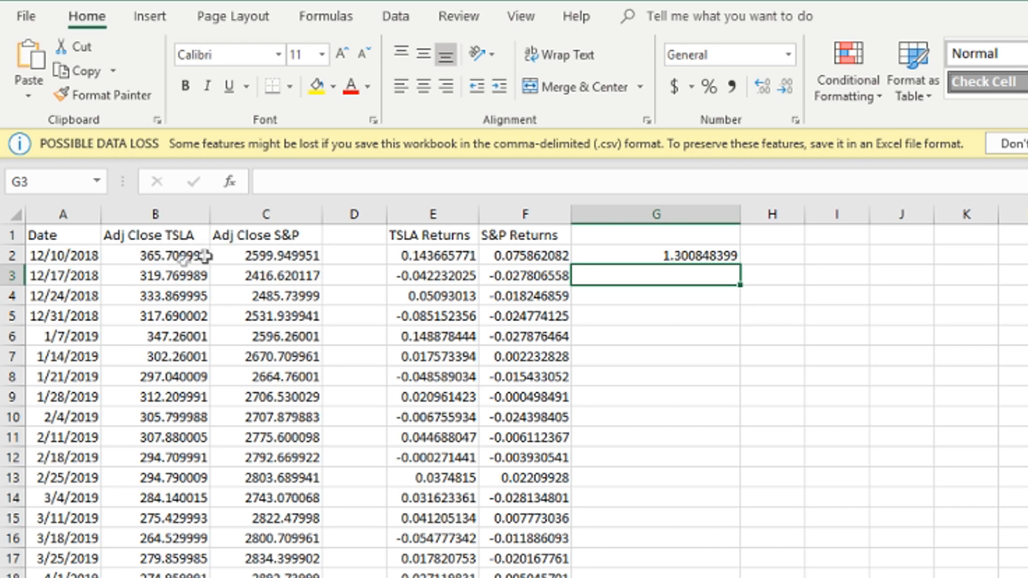